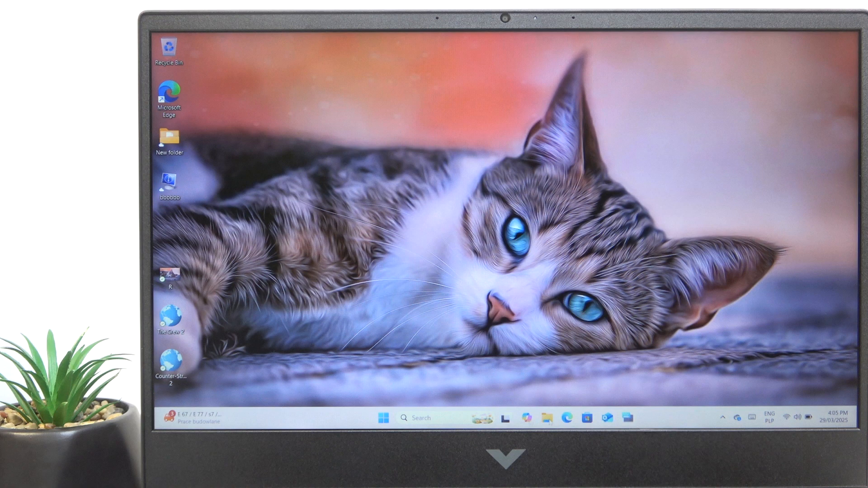
Launch Settings from Start and go to the System category, scrolling toward Power & battery.
left_click(383, 418)
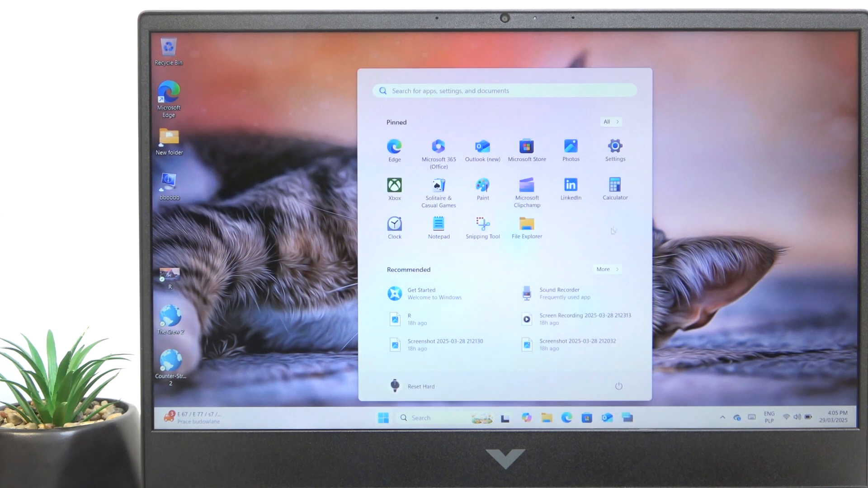
left_click(615, 146)
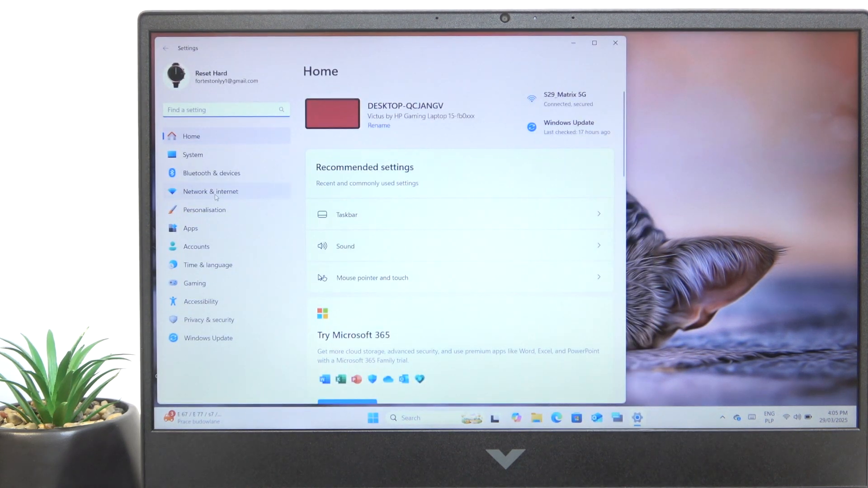
mouse_move(217, 167)
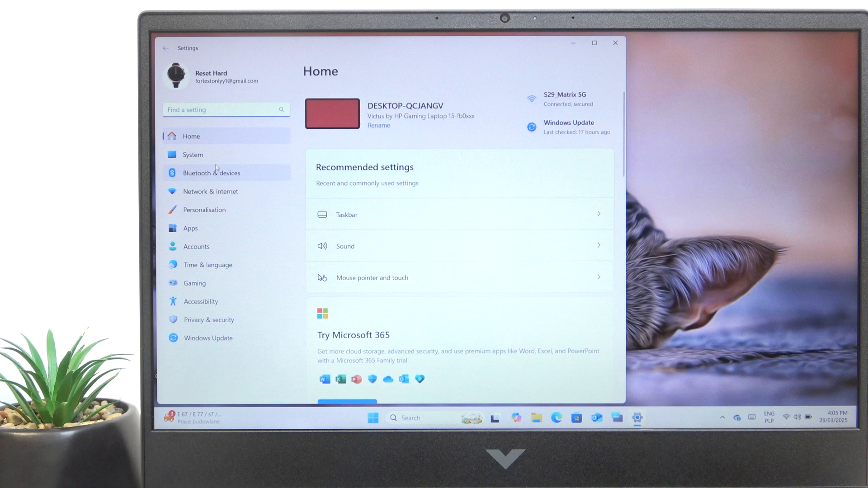
left_click(192, 155)
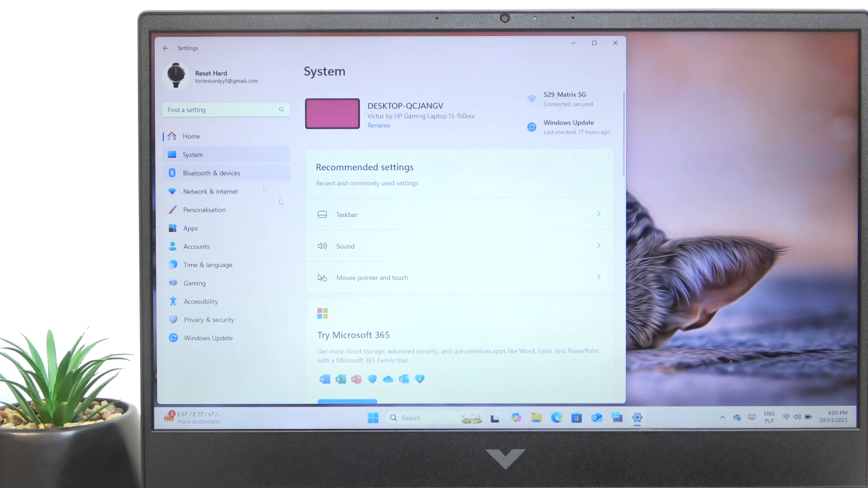
scroll("down", 3)
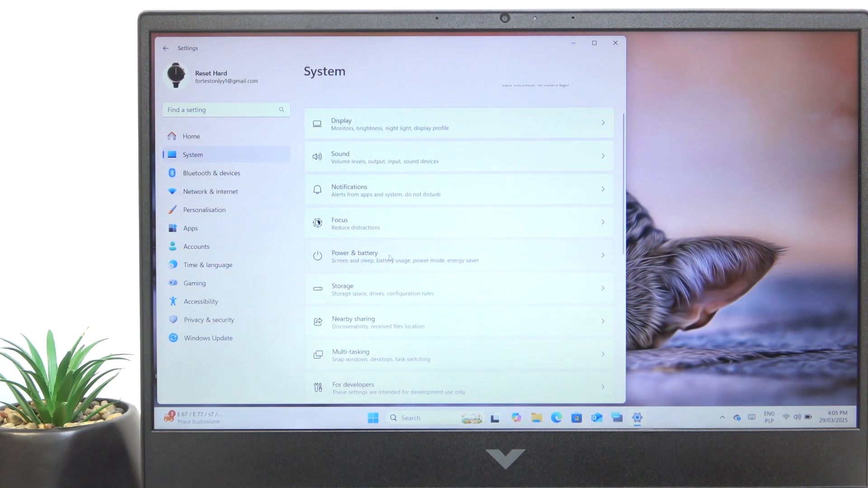
mouse_move(588, 284)
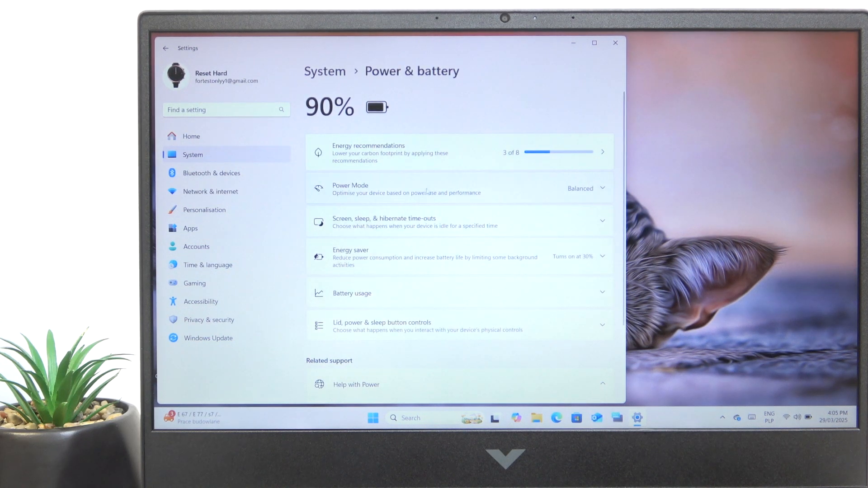
Expand Power Mode and set the On battery mode to Best Performance.
left_click(602, 188)
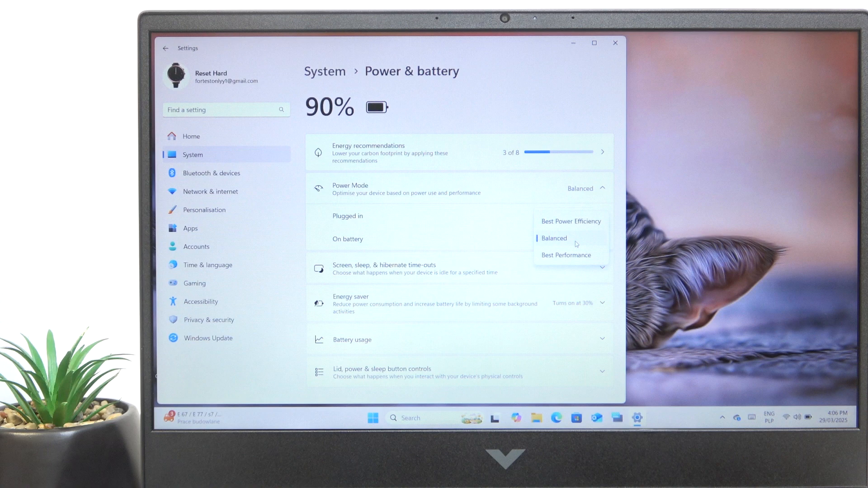
mouse_move(559, 256)
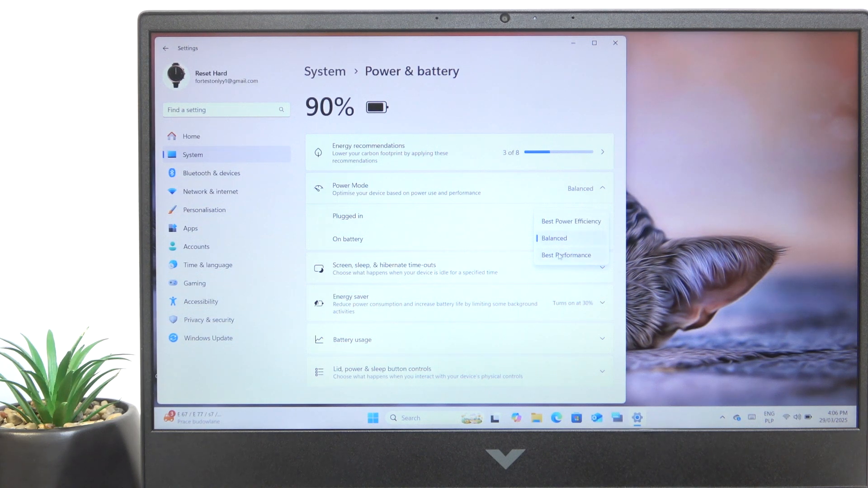
left_click(566, 255)
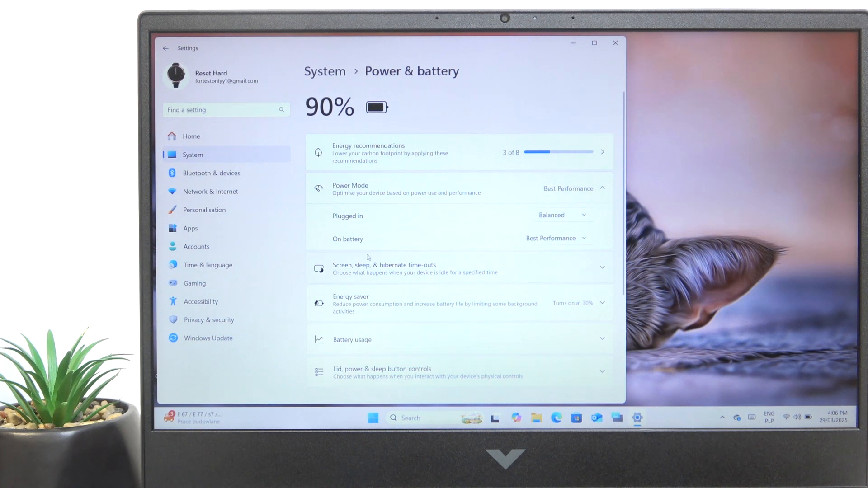
mouse_move(454, 252)
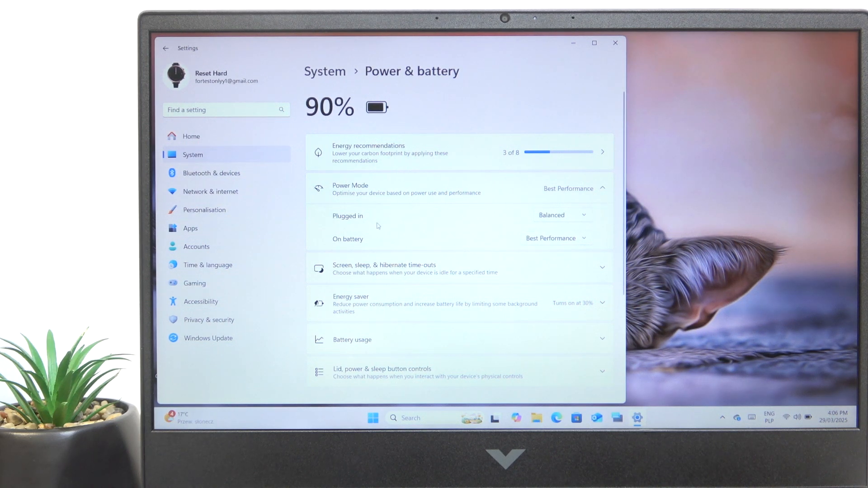
left_click(564, 215)
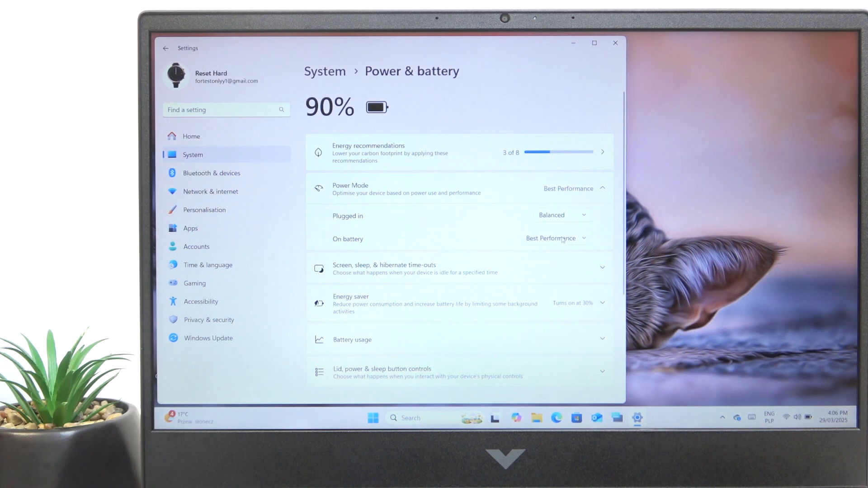
mouse_move(576, 253)
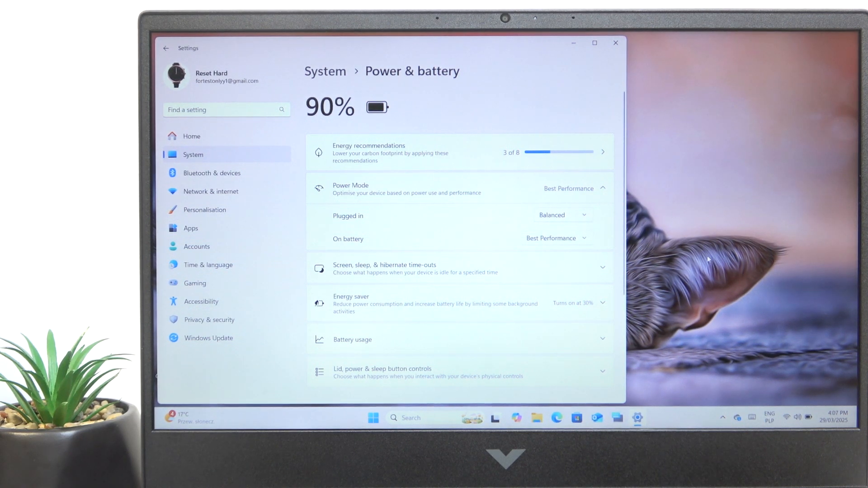
mouse_move(686, 277)
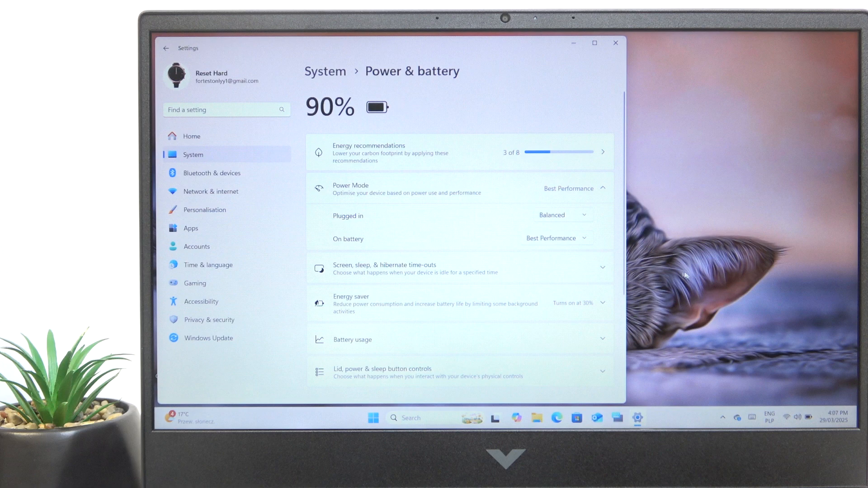
mouse_move(513, 293)
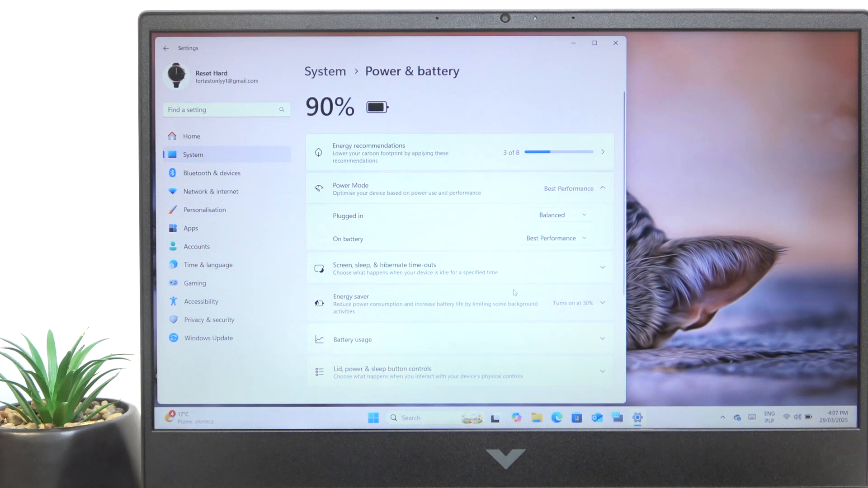
mouse_move(615, 43)
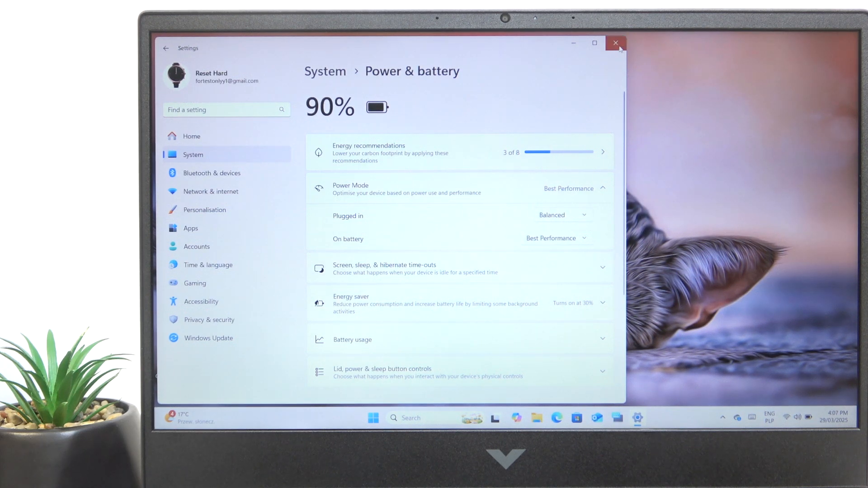
mouse_move(614, 44)
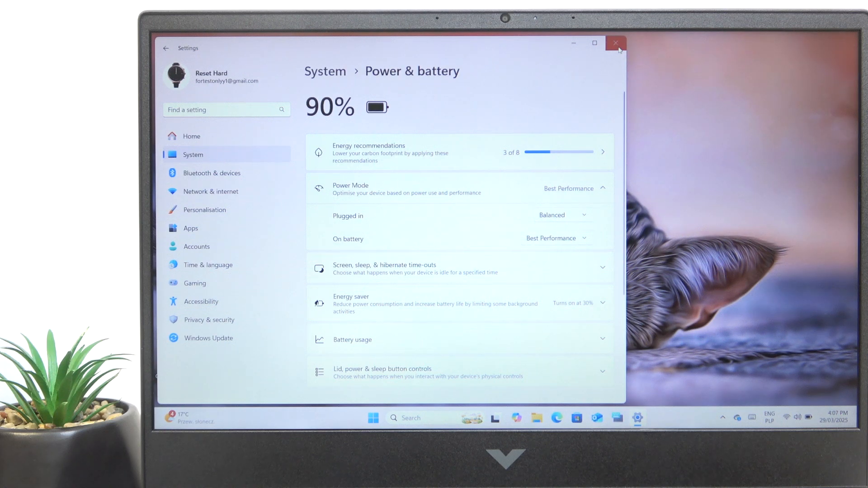
Close Settings and launch Task Manager from the Start button's quick menu.
left_click(614, 41)
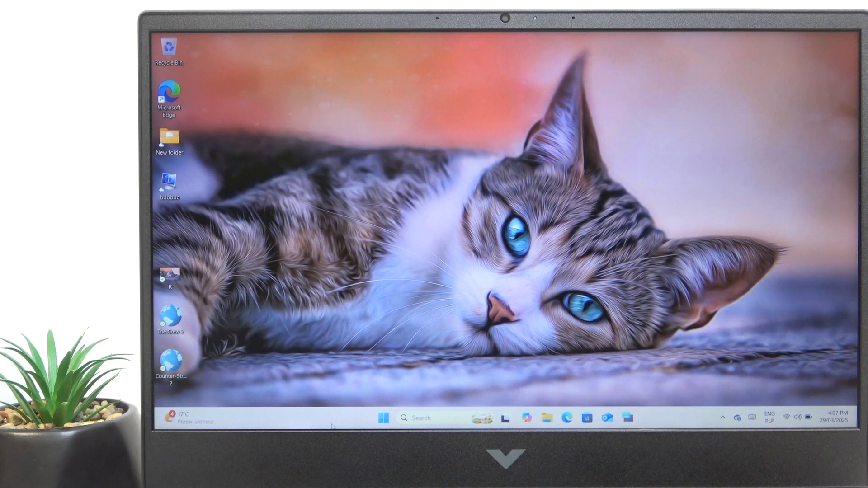
right_click(335, 426)
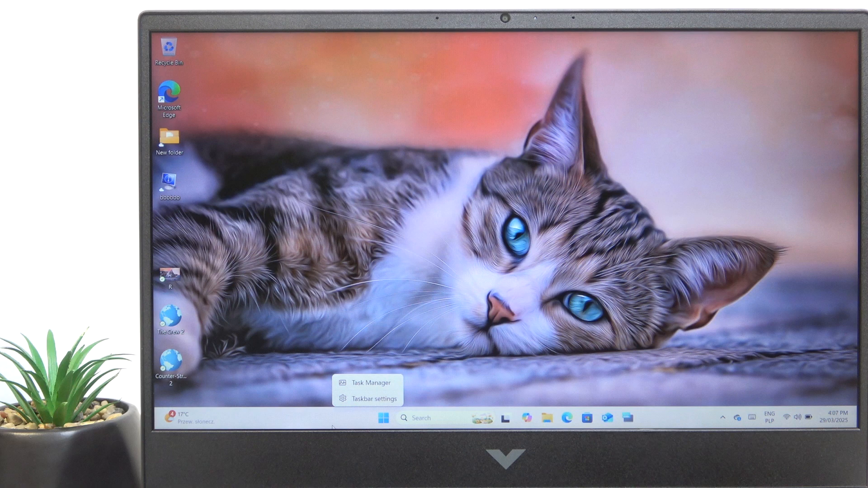
left_click(367, 383)
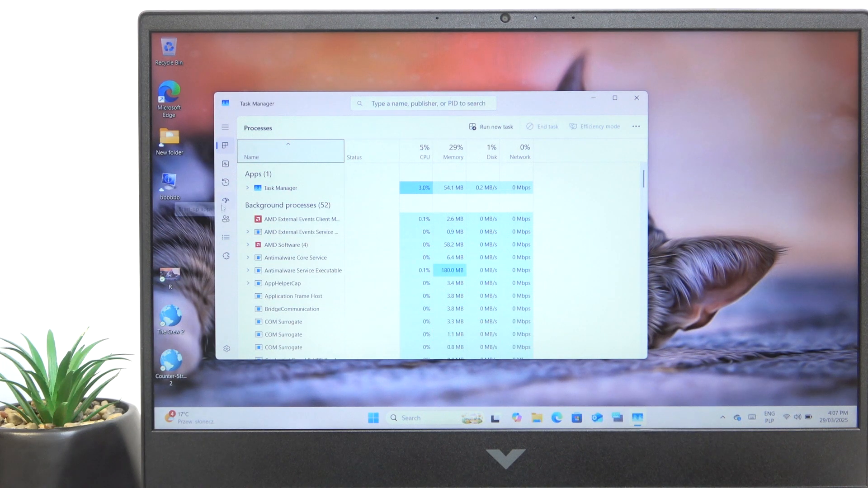
Switch Task Manager to the Startup apps list.
left_click(226, 200)
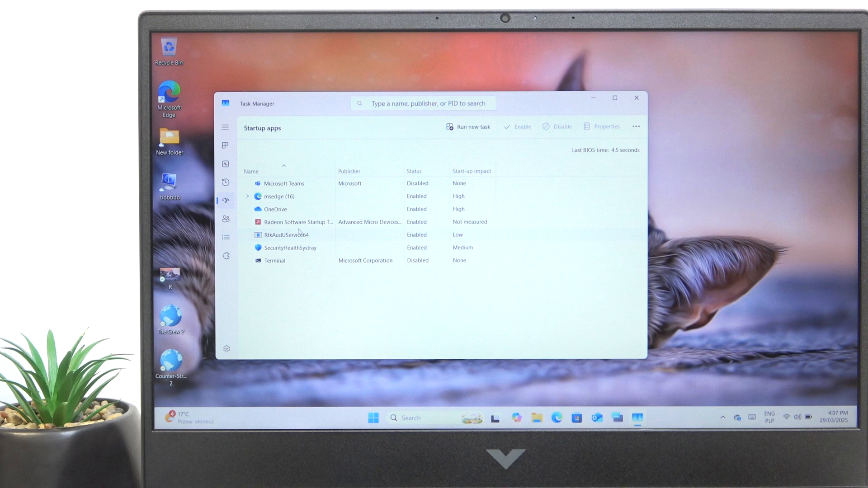
mouse_move(291, 235)
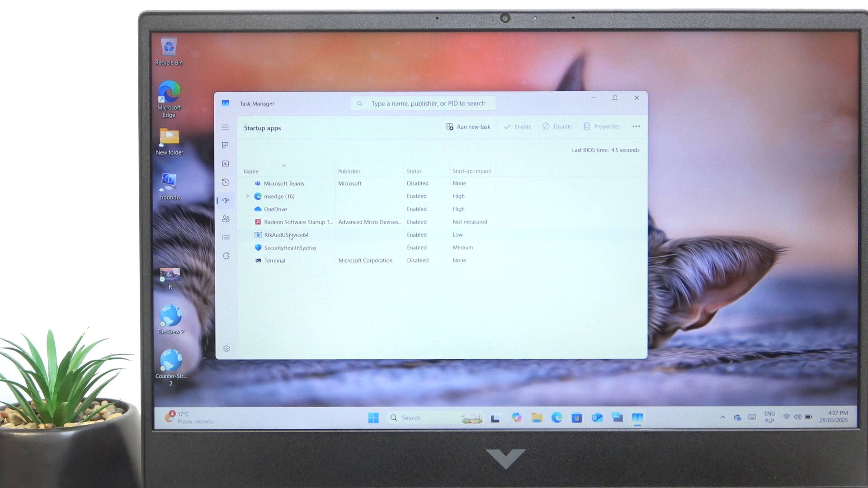
mouse_move(287, 205)
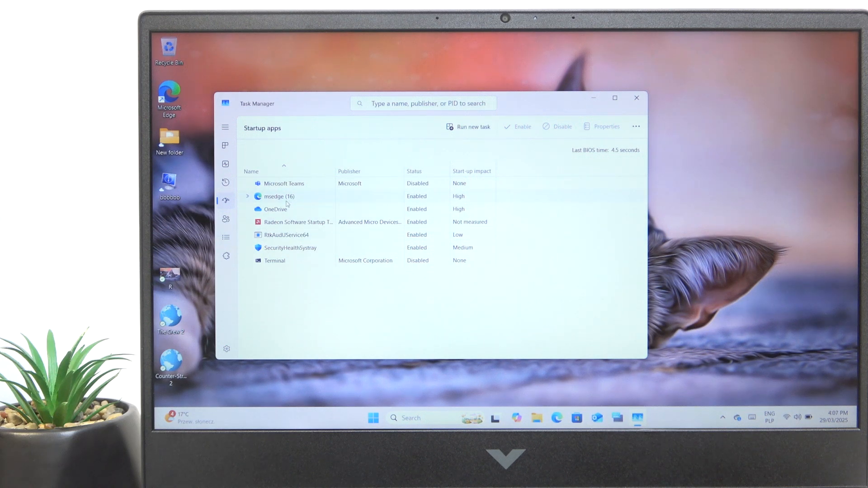
Disable the msedge startup entry from its right-click menu.
right_click(278, 196)
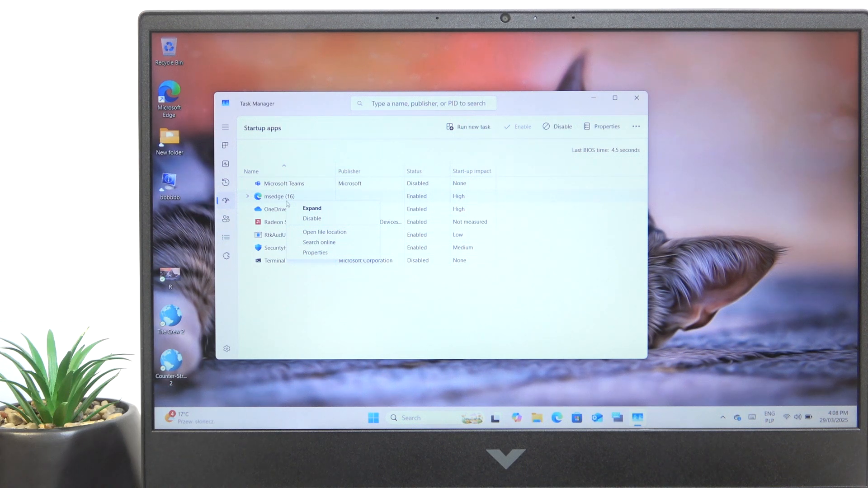
mouse_move(310, 218)
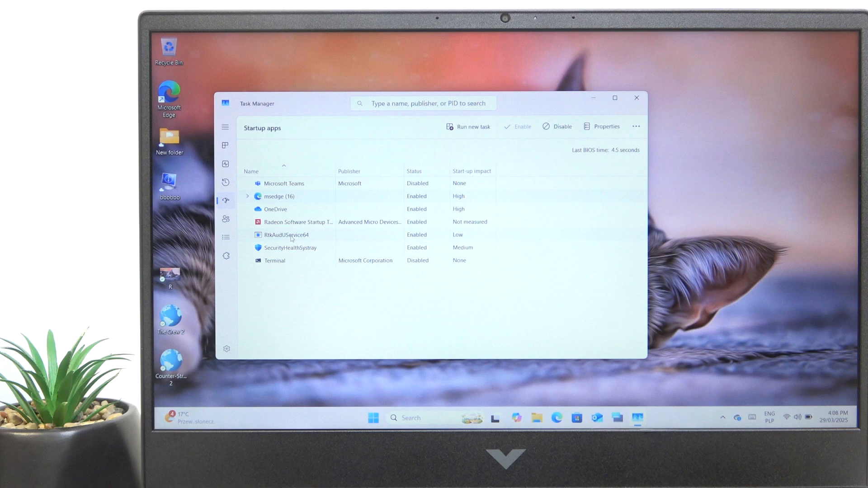
mouse_move(270, 243)
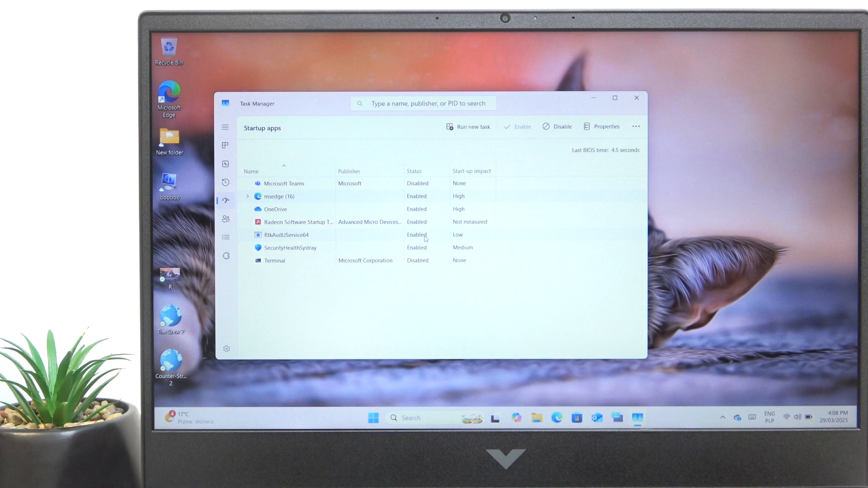
mouse_move(423, 240)
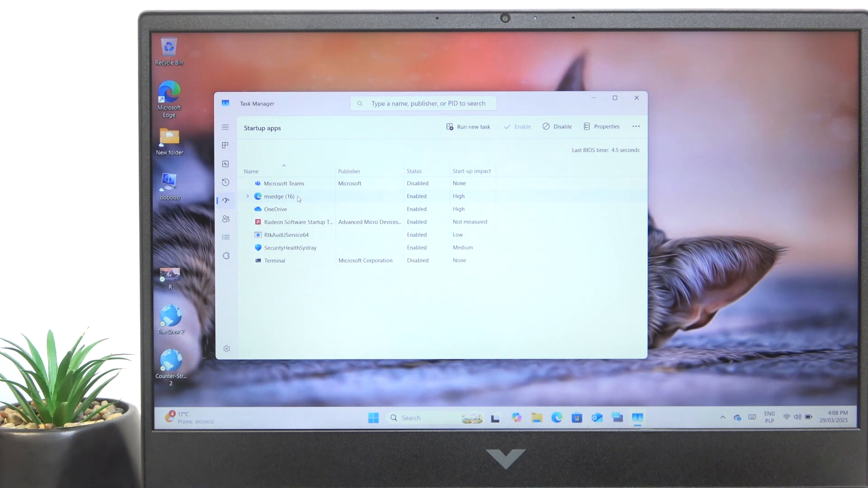
right_click(296, 196)
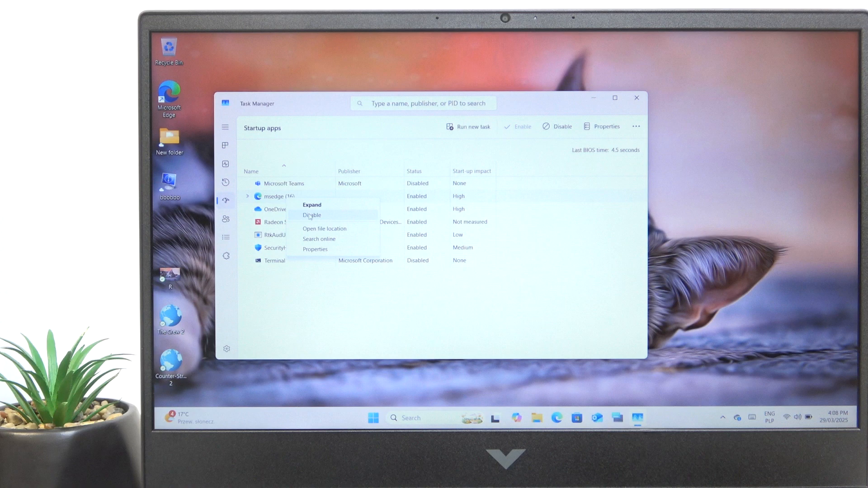
left_click(311, 215)
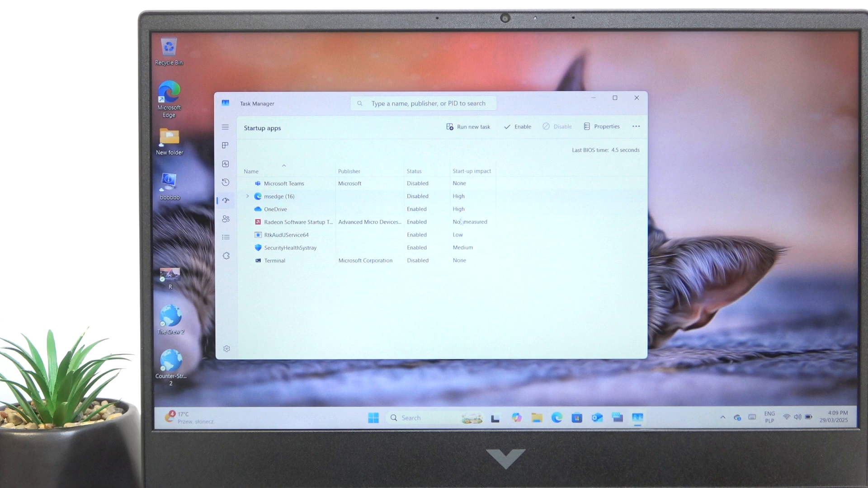
mouse_move(489, 226)
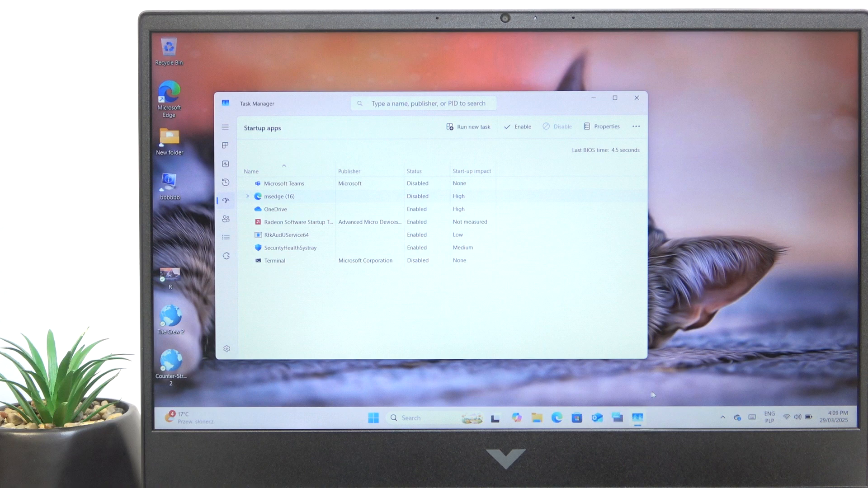
left_click(725, 418)
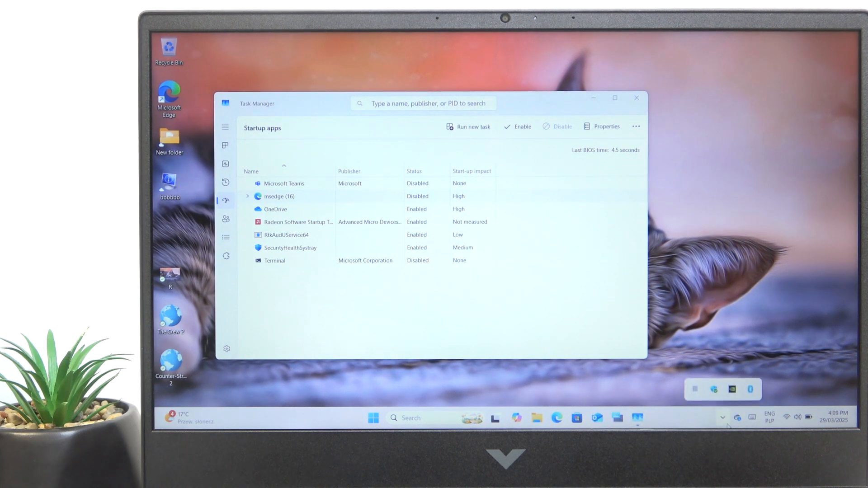
mouse_move(686, 428)
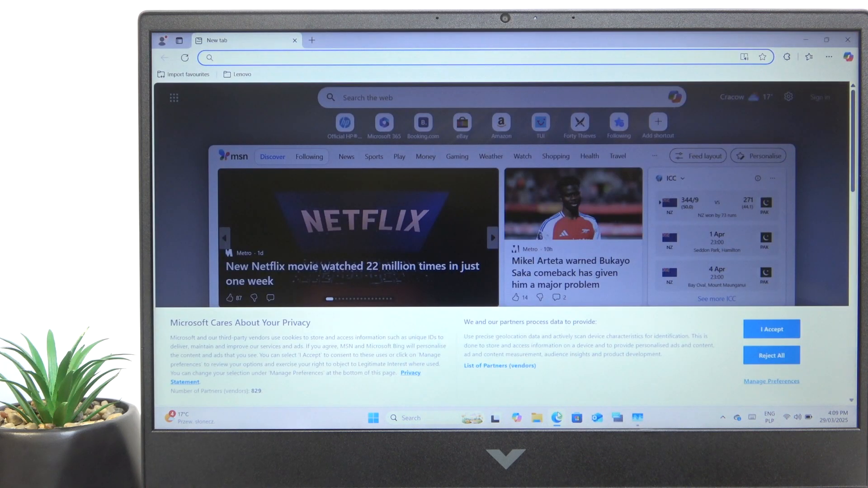
mouse_move(564, 407)
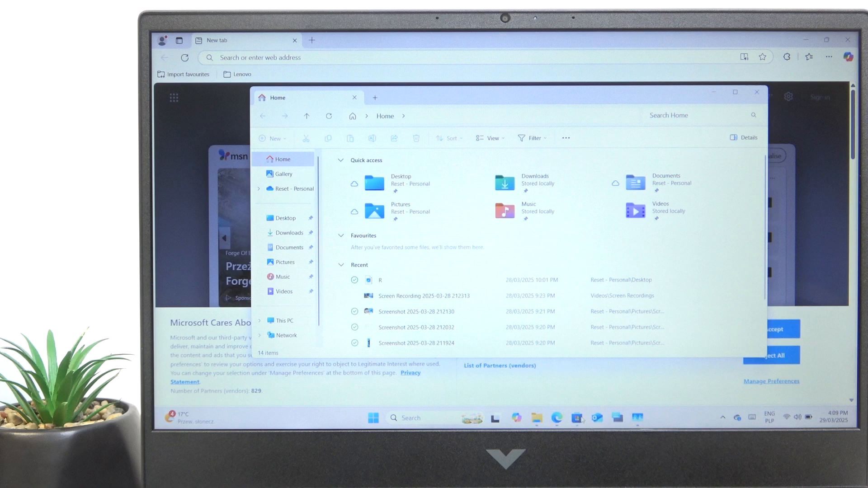
left_click(372, 418)
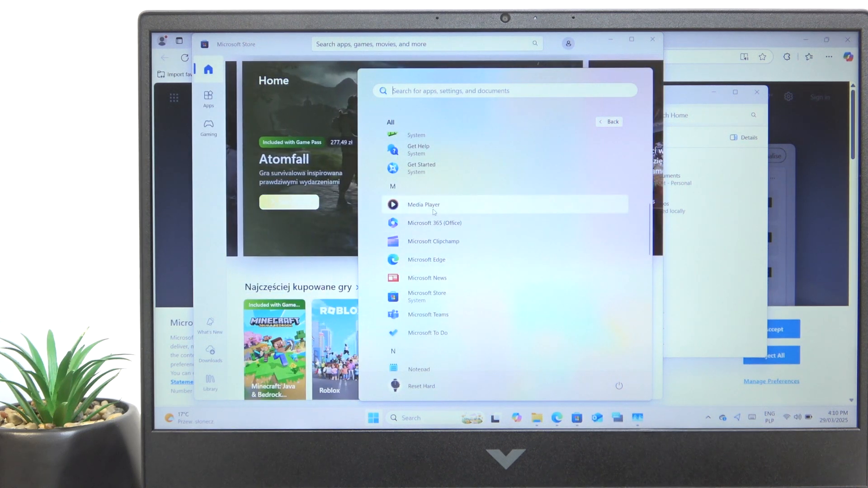
left_click(423, 205)
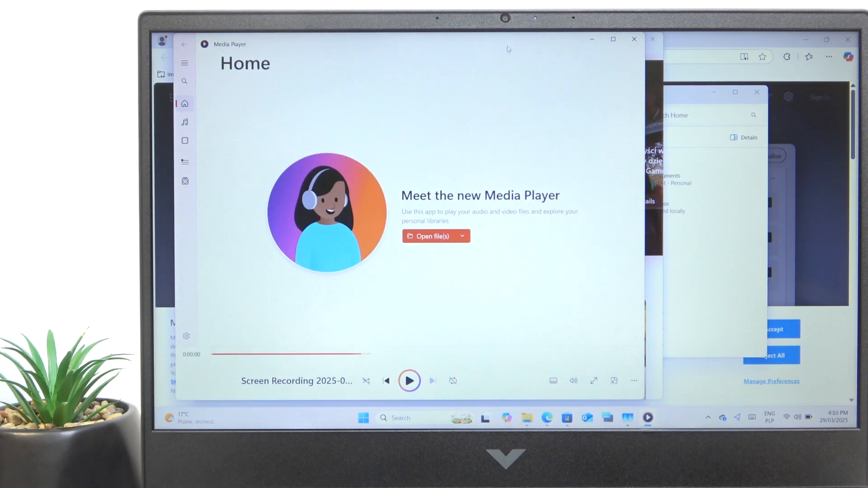
left_click(632, 39)
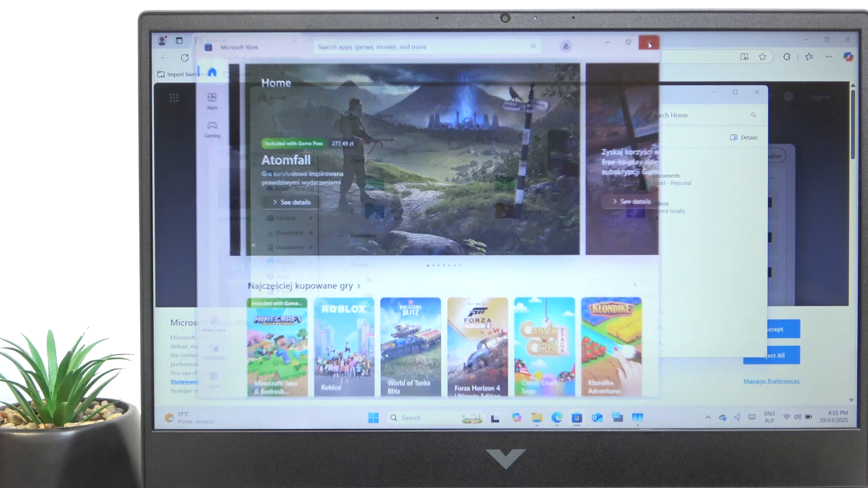
left_click(648, 44)
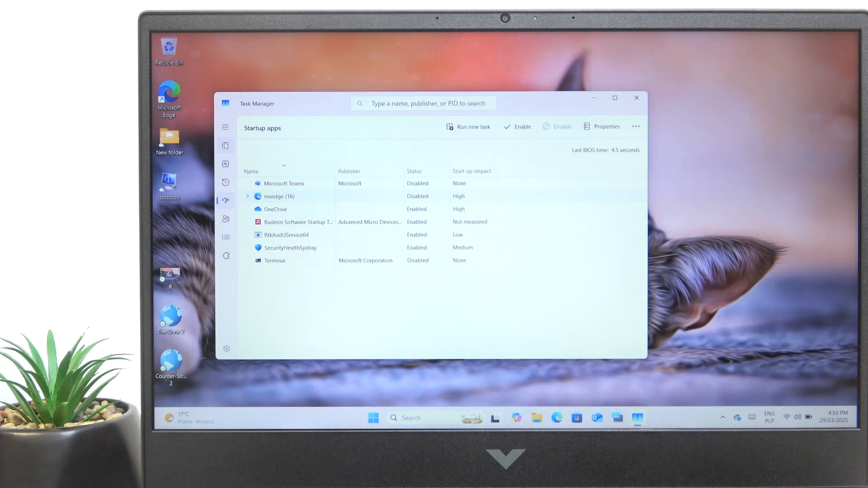
Switch Task Manager back to the Processes list.
left_click(225, 146)
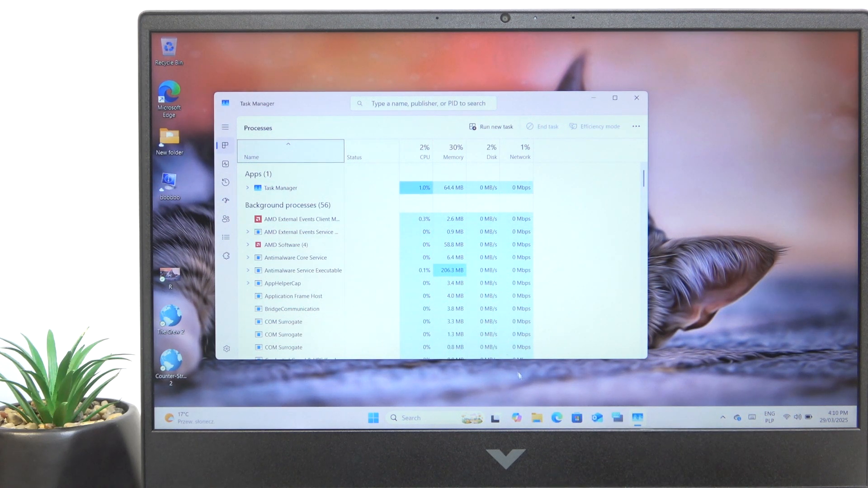
mouse_move(556, 418)
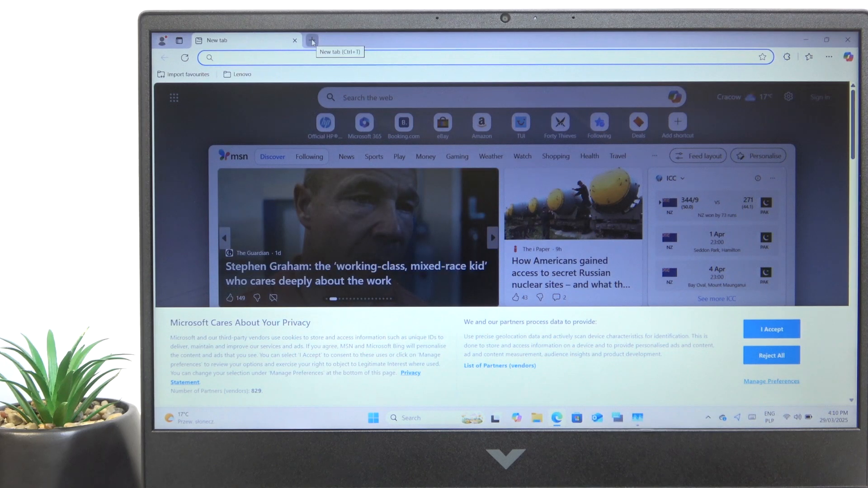
Add five more new tabs in Edge to push its memory use to about 1.8 GB.
left_click(312, 41)
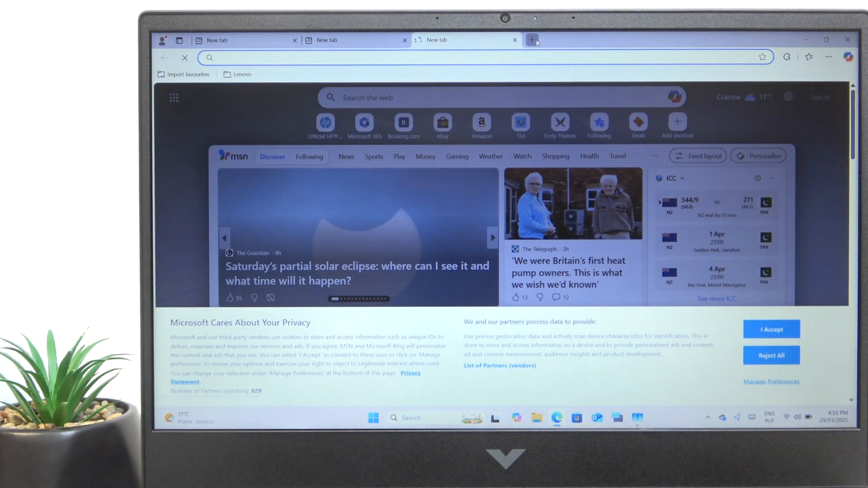
left_click(534, 41)
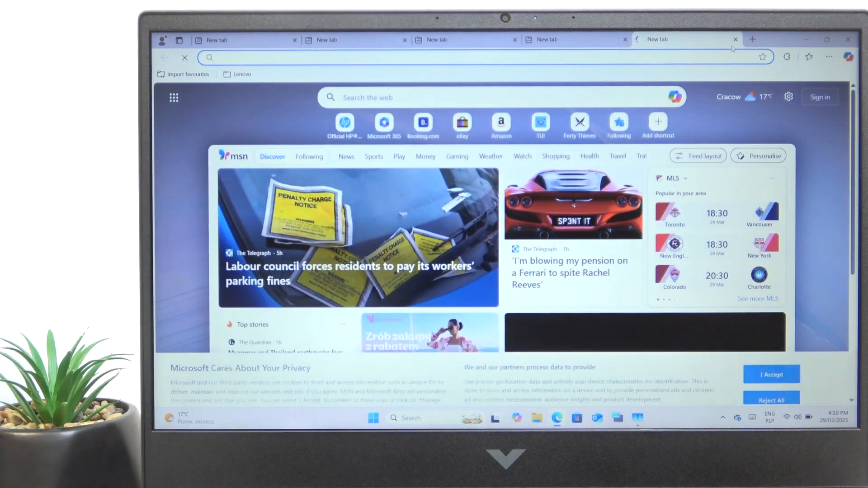
left_click(753, 40)
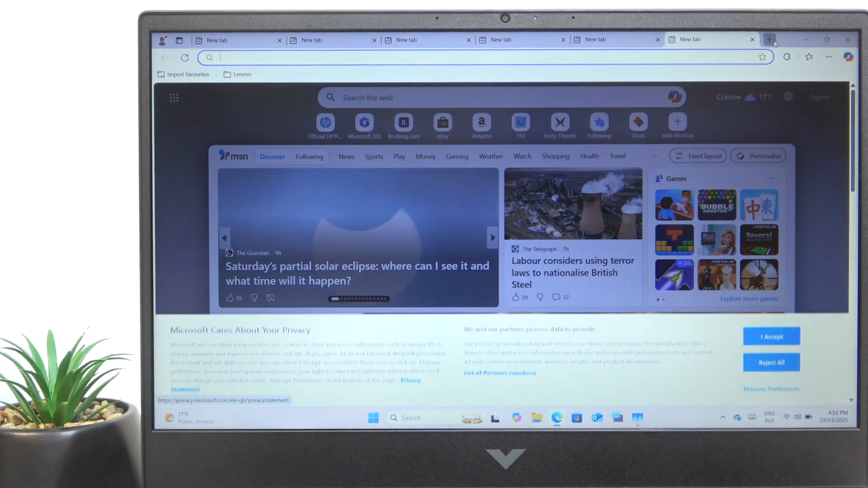
left_click(767, 40)
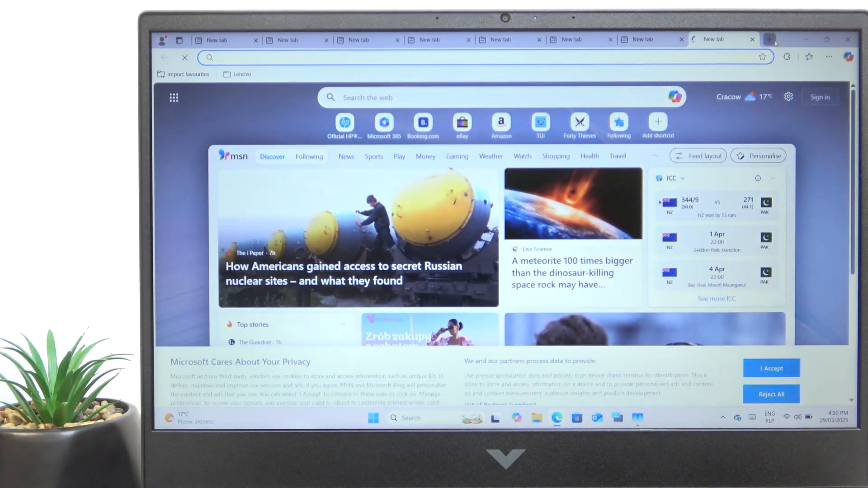
left_click(768, 40)
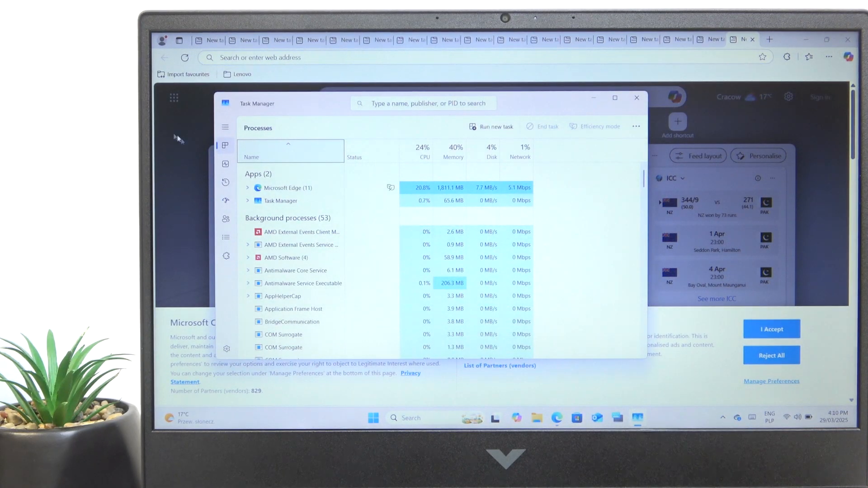
View the Memory graph on the Performance page, then close Task Manager.
left_click(224, 163)
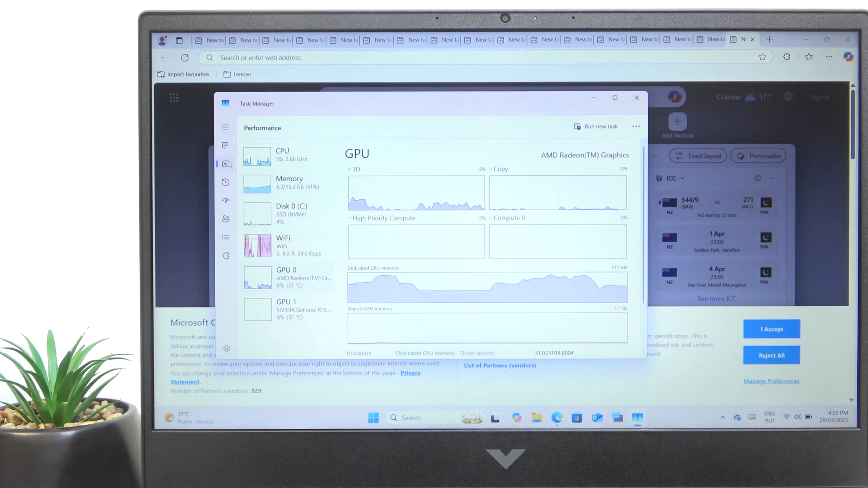
left_click(290, 182)
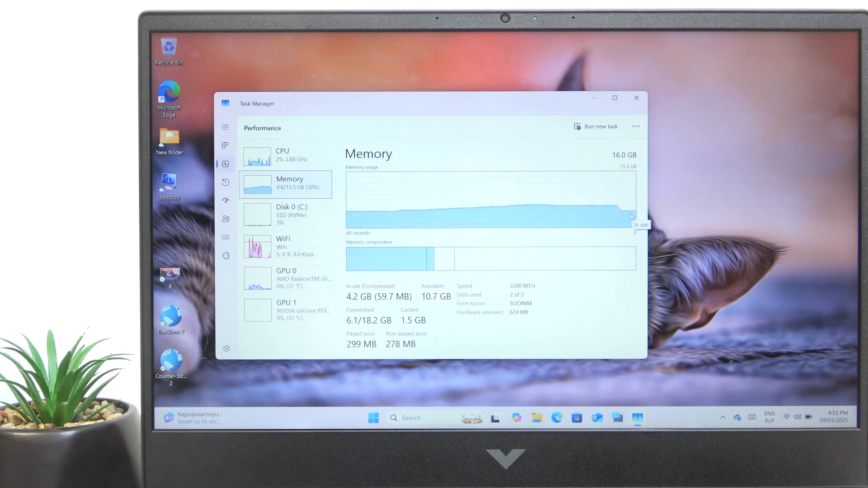
mouse_move(280, 161)
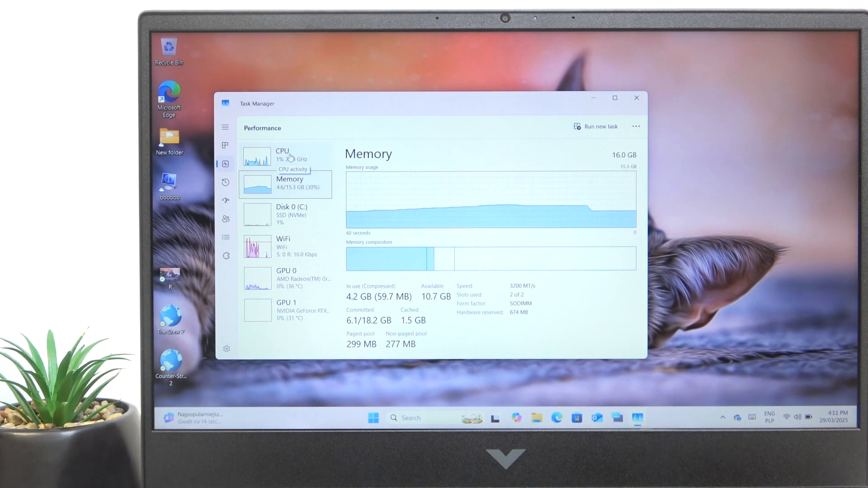
mouse_move(534, 165)
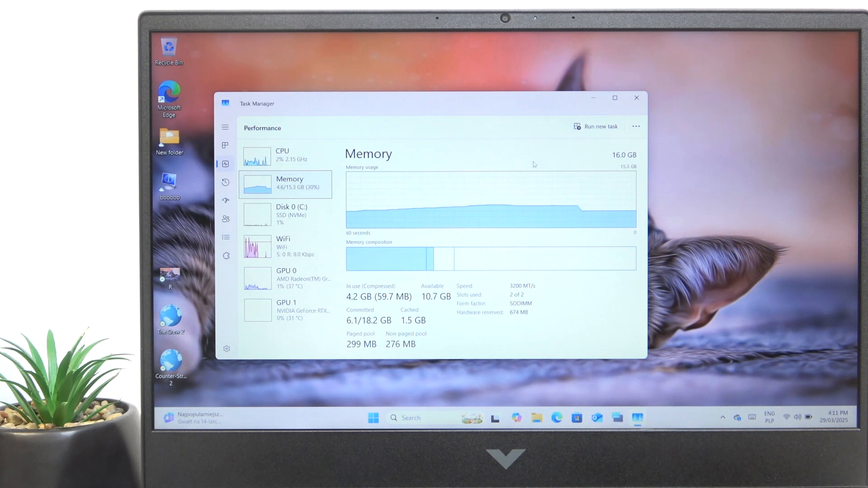
left_click(636, 98)
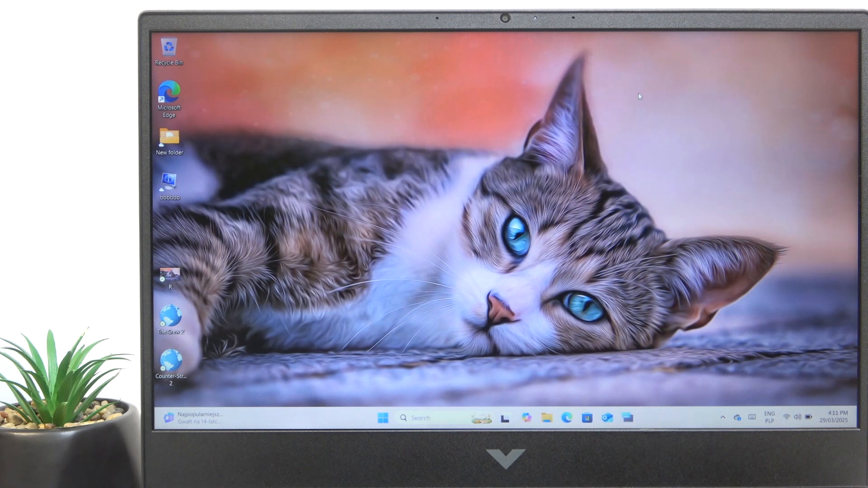
mouse_move(637, 101)
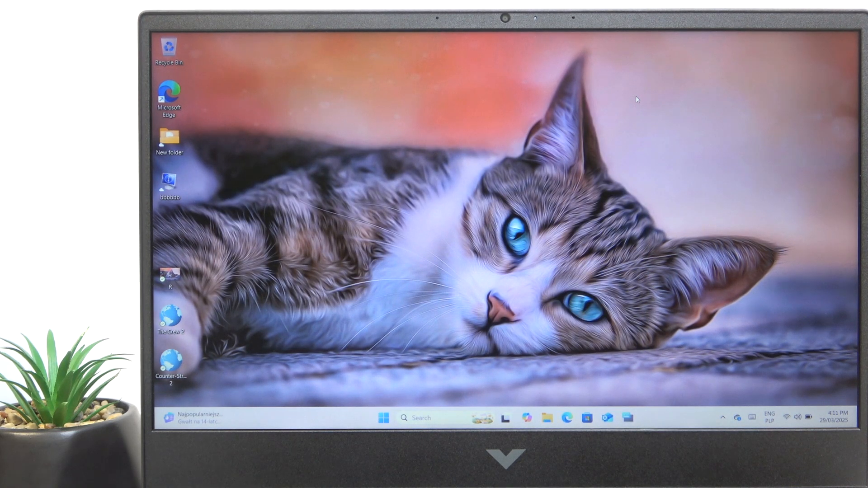